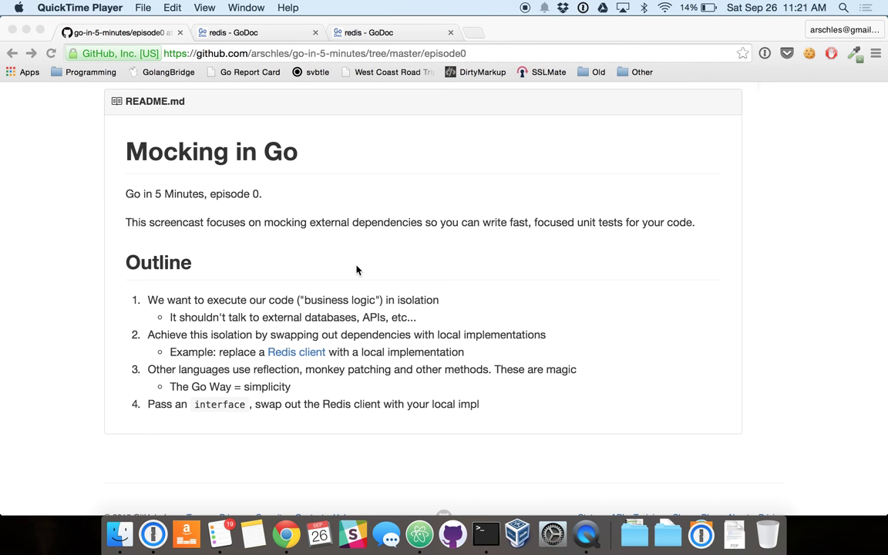
pyautogui.moveTo(363, 326)
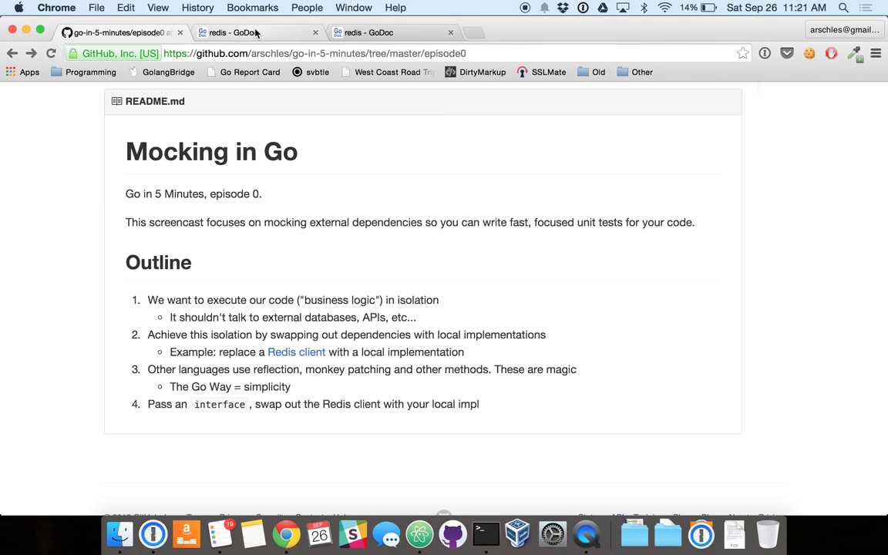
pyautogui.moveTo(262, 34)
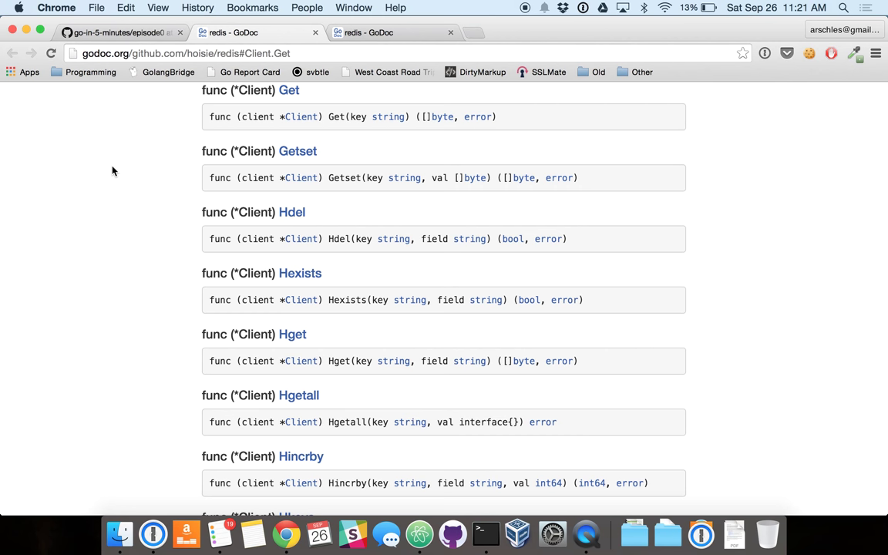
pyautogui.moveTo(191, 133)
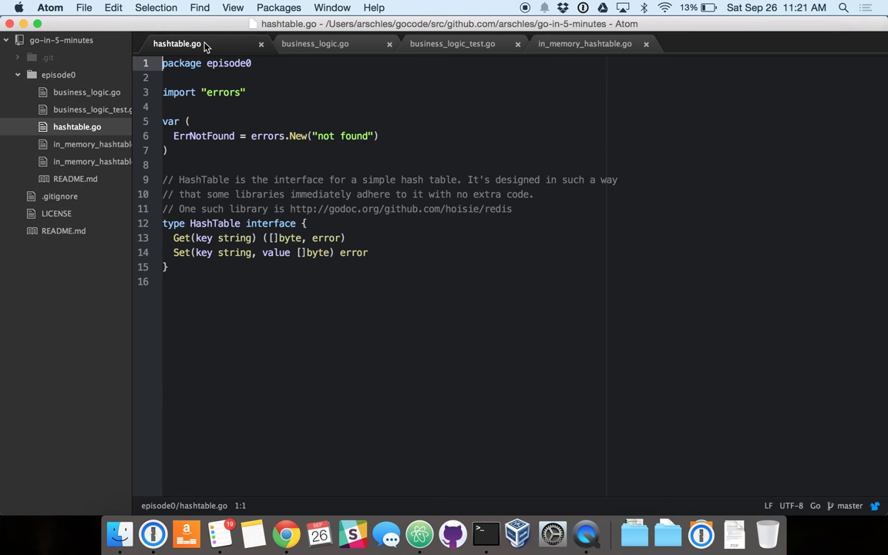
pyautogui.moveTo(323, 344)
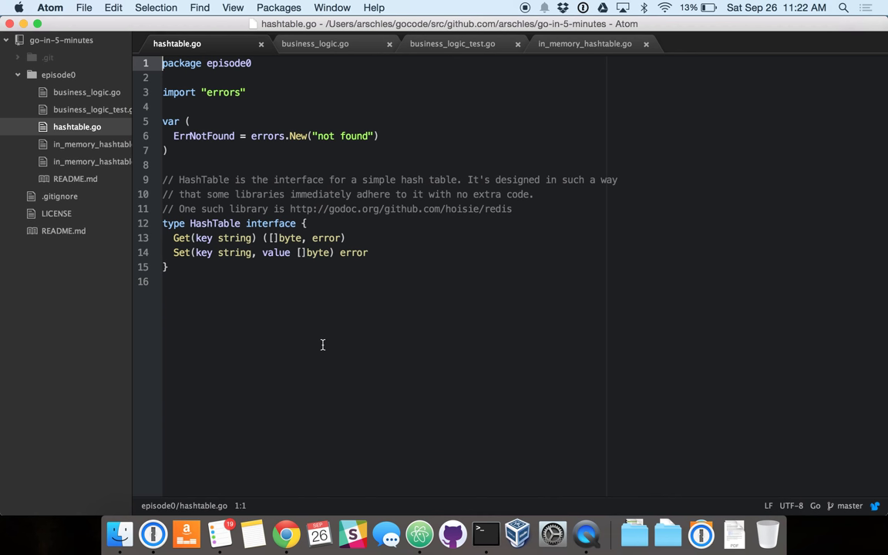
# Switch to business_logic.go to view the BusinessLogic function calling Set("hello", "world")
pyautogui.click(315, 44)
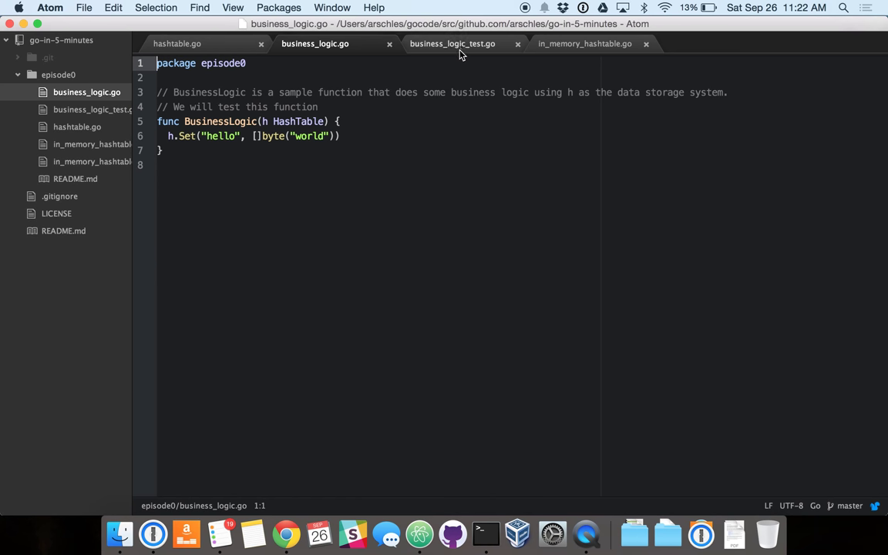
# Show the business_logic_test.go tab with the TestBusinessLogic unit test
pyautogui.click(452, 44)
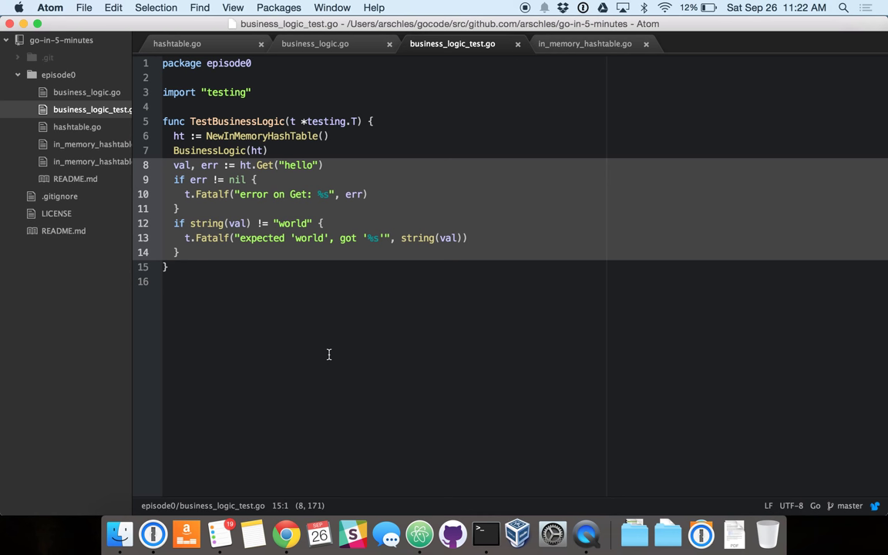
pyautogui.moveTo(377, 350)
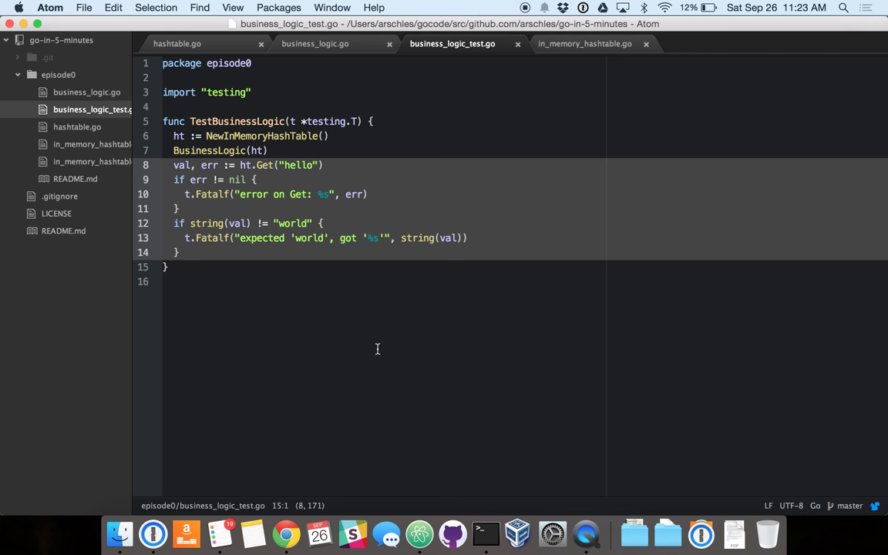
pyautogui.moveTo(580, 58)
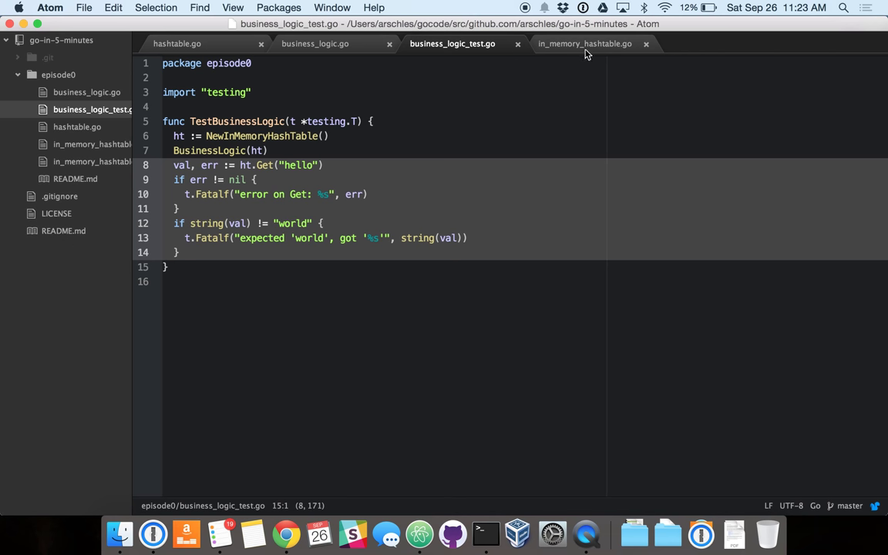
pyautogui.click(585, 44)
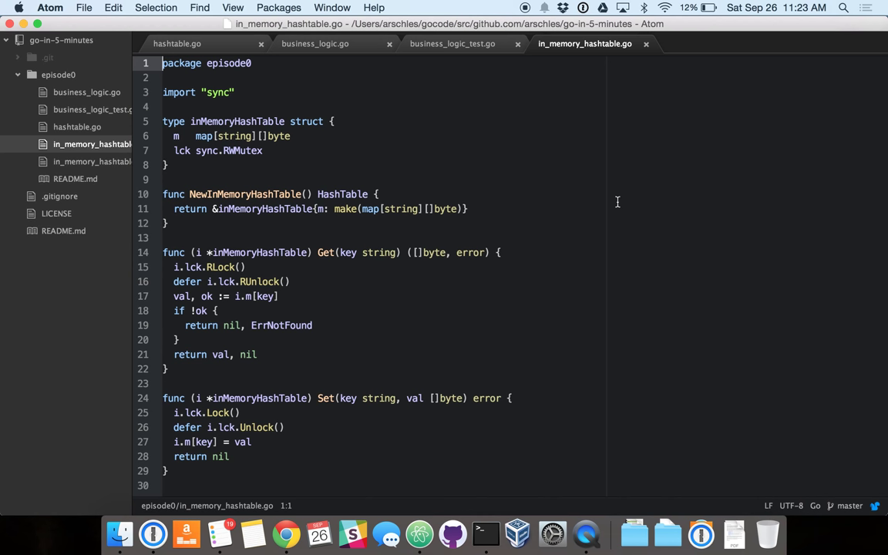
pyautogui.moveTo(873, 264)
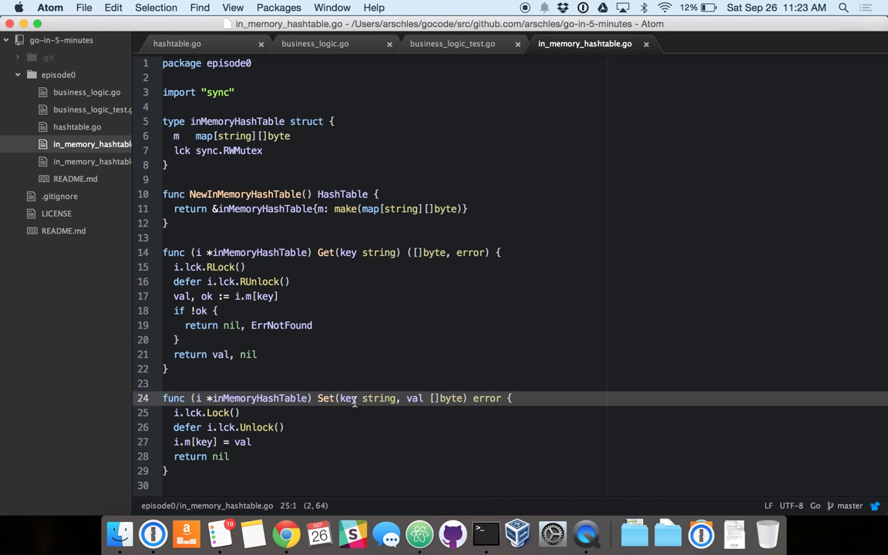
pyautogui.moveTo(609, 423)
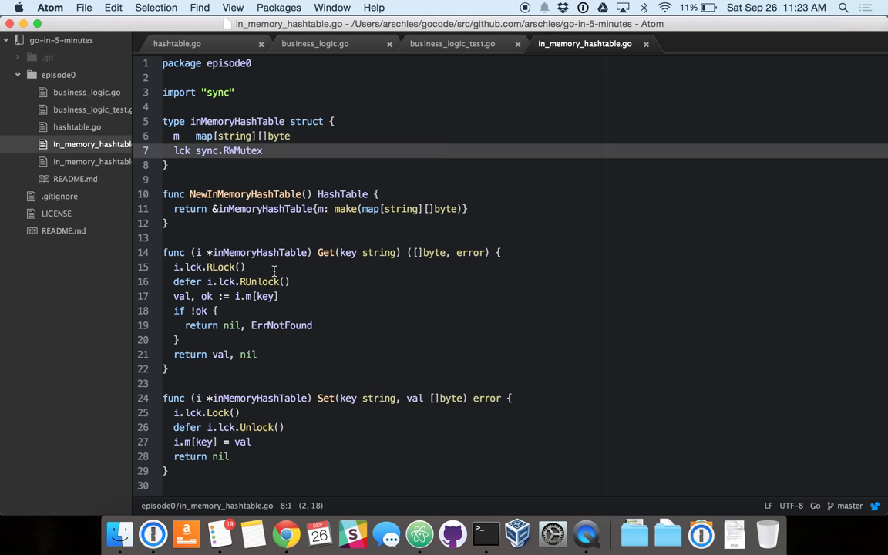
pyautogui.click(258, 266)
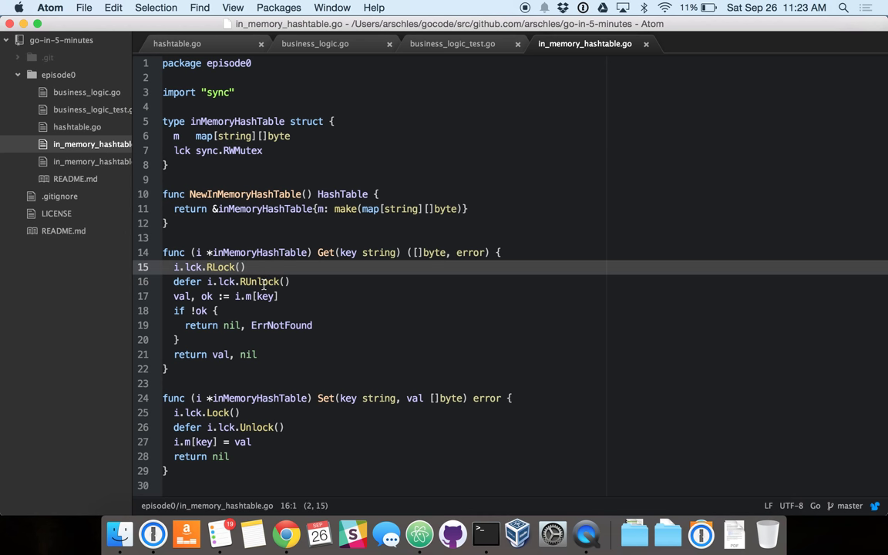
pyautogui.click(231, 412)
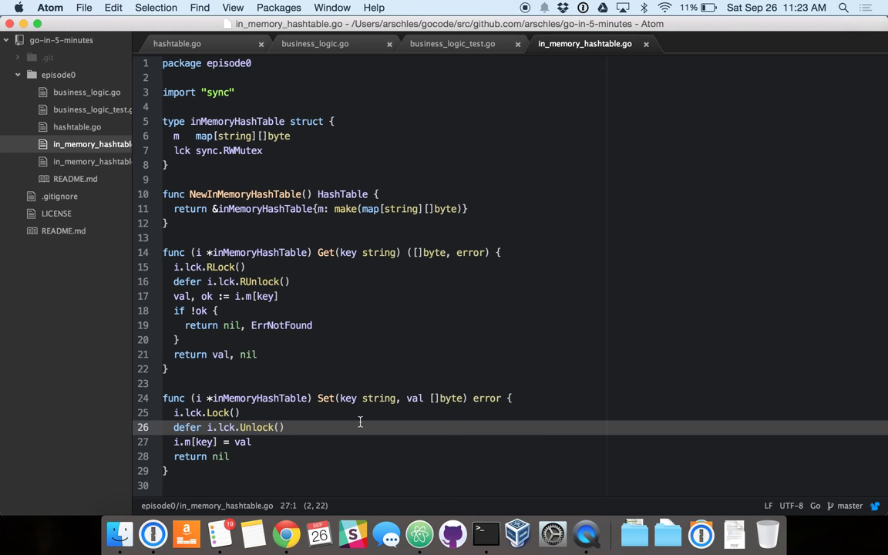
pyautogui.moveTo(357, 80)
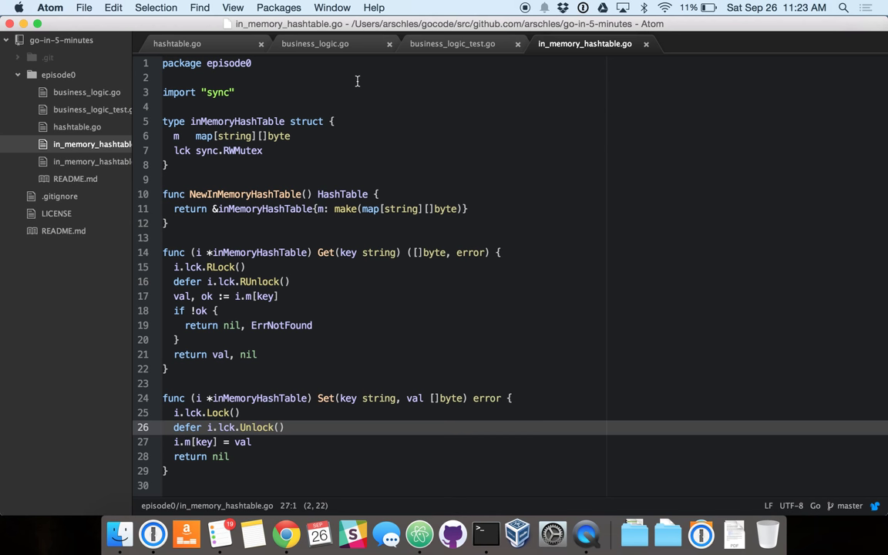
pyautogui.click(452, 43)
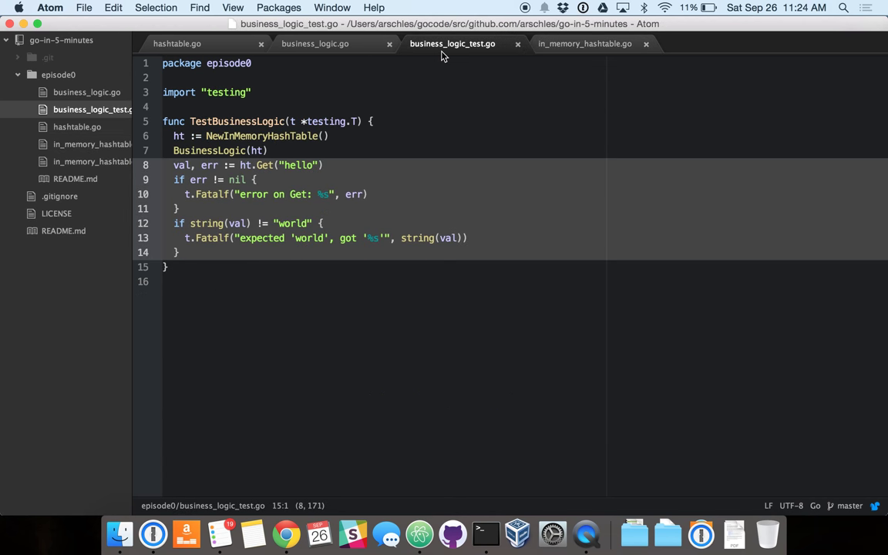